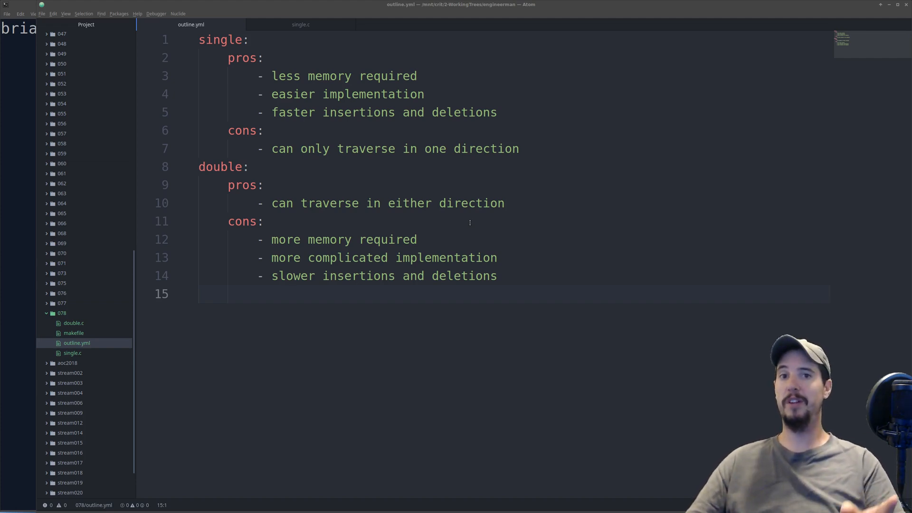
- Switch from outline.yml to single.c, showing the bare main skeleton with stdio and stdlib includes
double_click(480, 203)
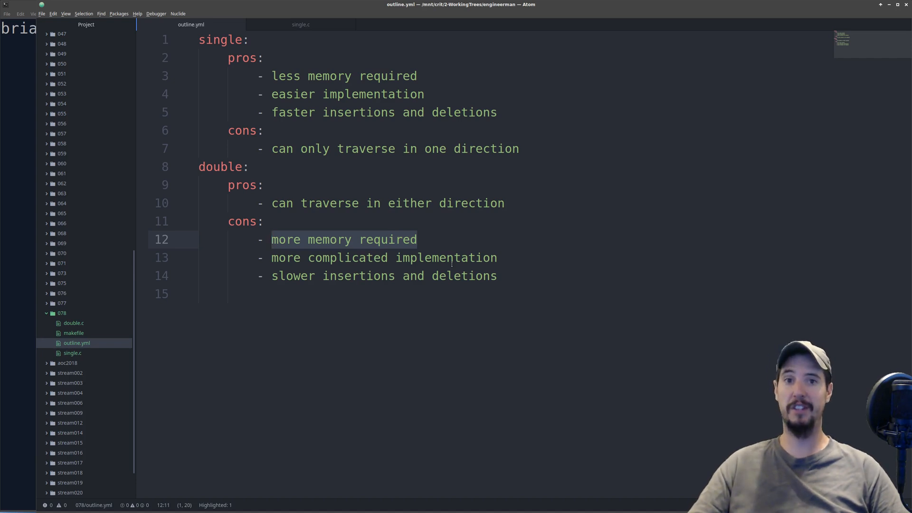
left_click(300, 24)
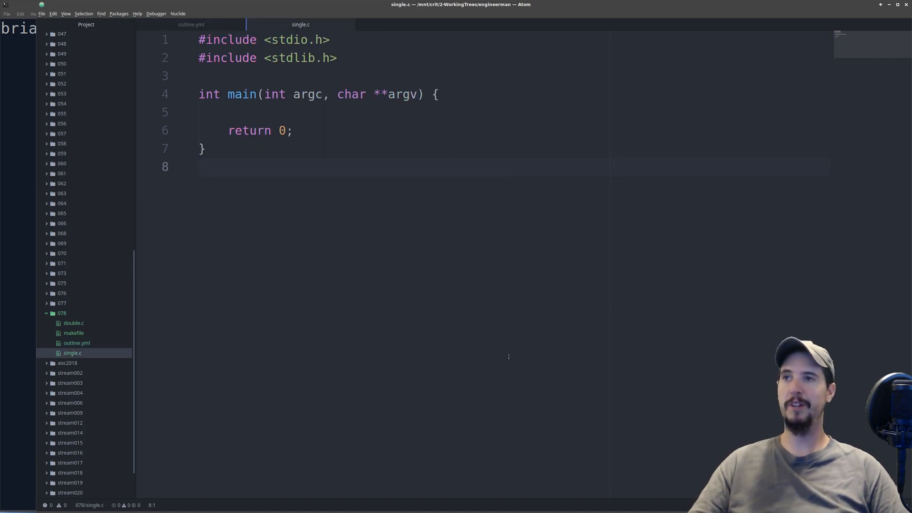
- Define node_t with data and next fields, declare node_t *head = NULL;, and add add_at
left_click(514, 76)
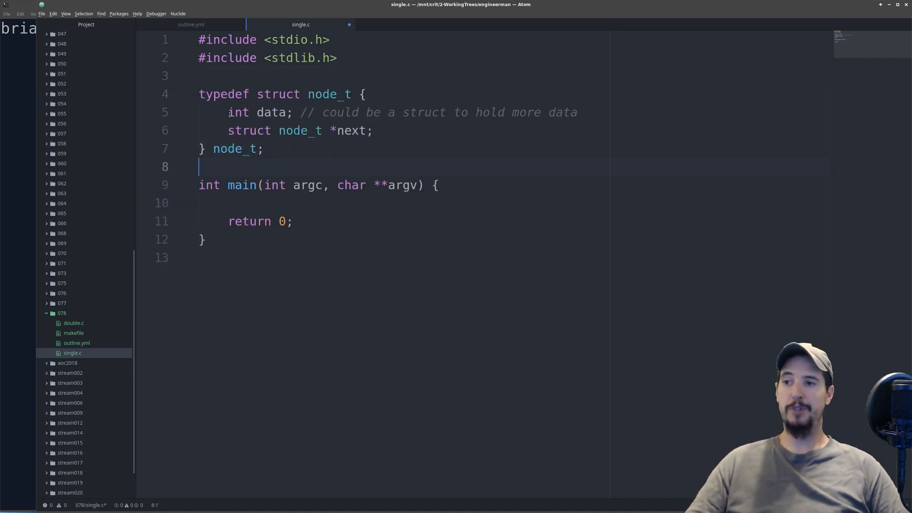
double_click(258, 112)
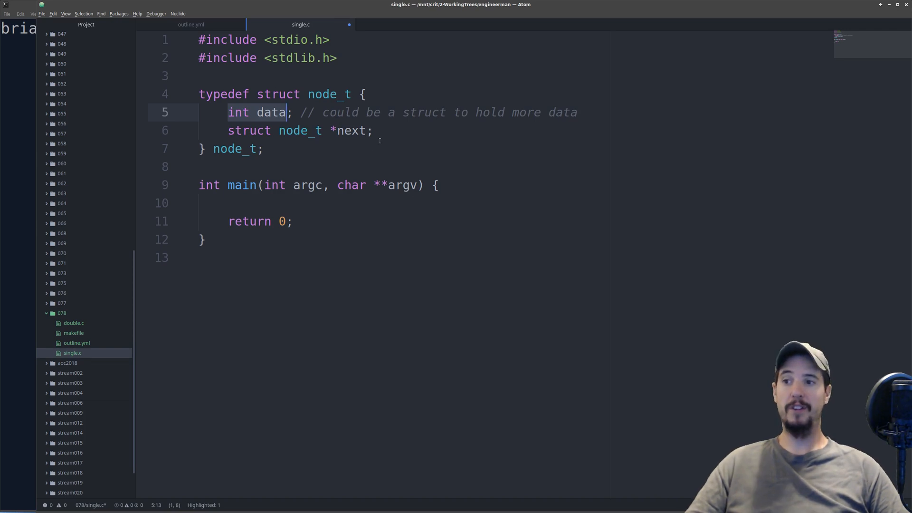
double_click(350, 130)
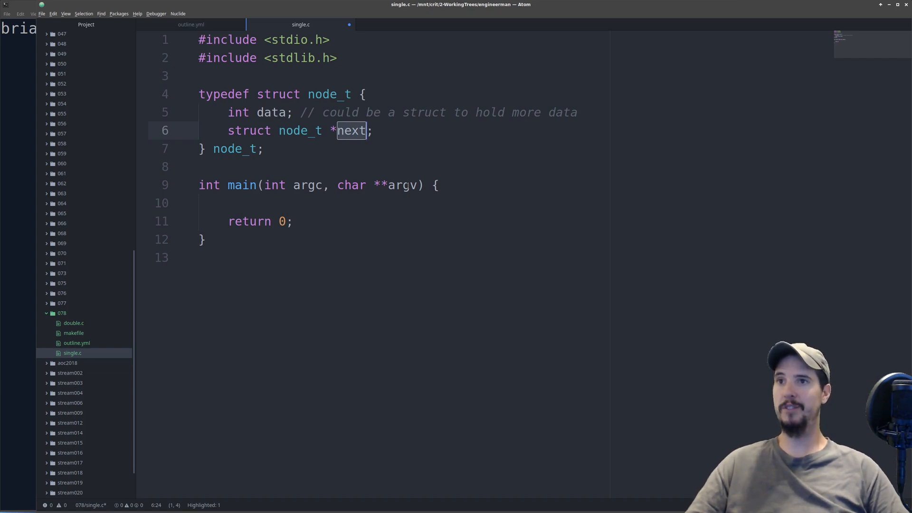
type("node_t *head = NULL;")
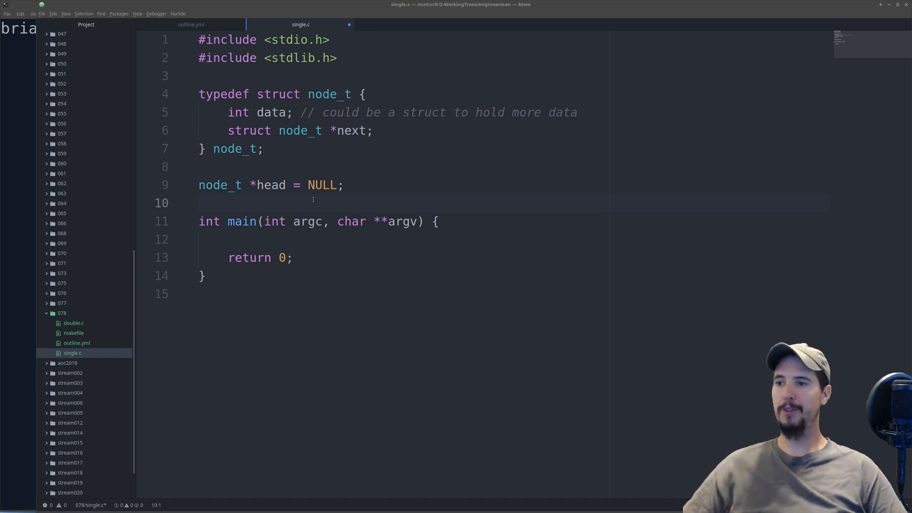
scroll("down", 3)
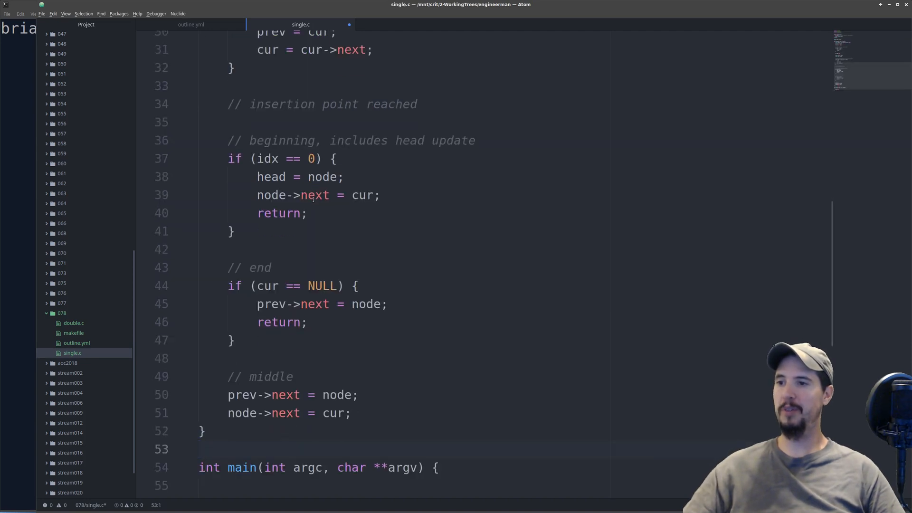
scroll("up", 3)
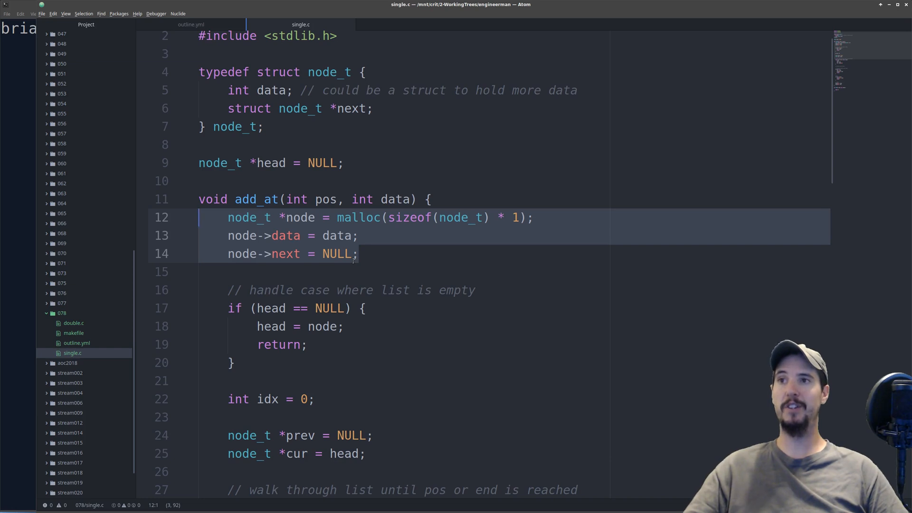
left_click(236, 363)
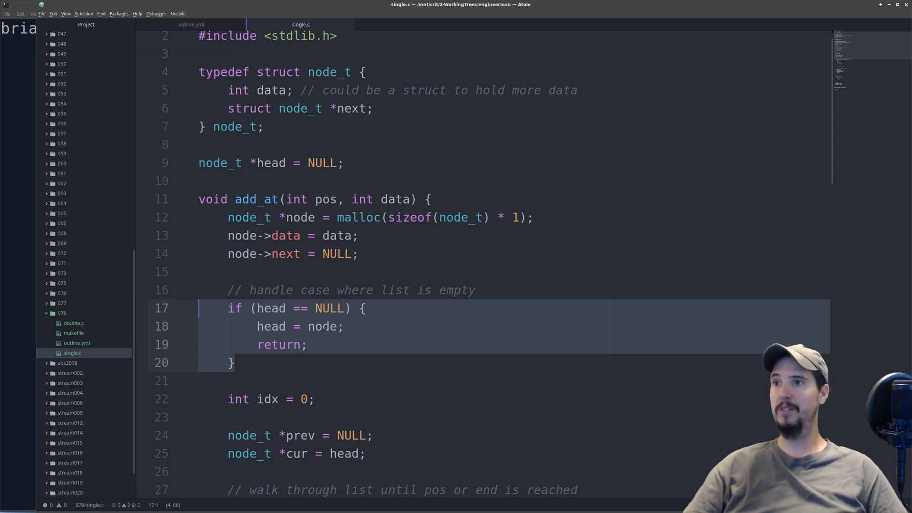
scroll("down", 3)
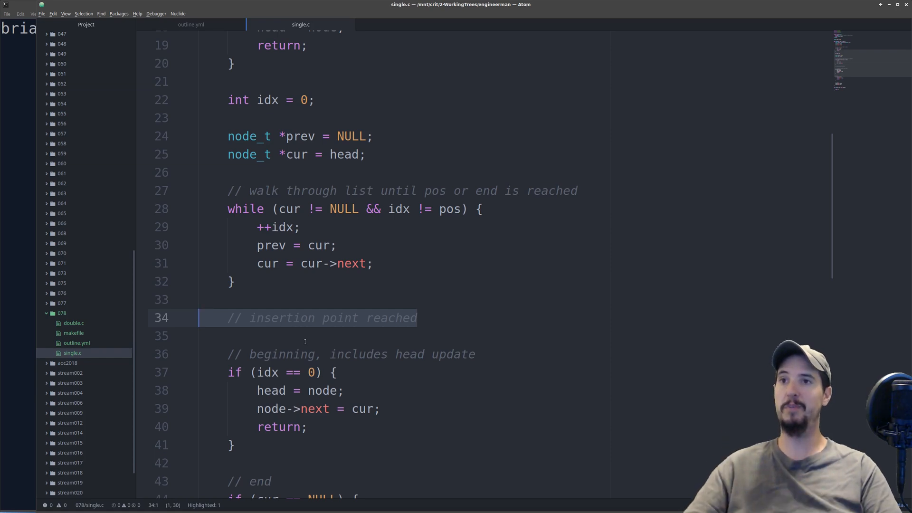
- Write add_beg and add_end below add_at, calling add_at(0, data) and add_at(-1, data)
scroll("down", 3)
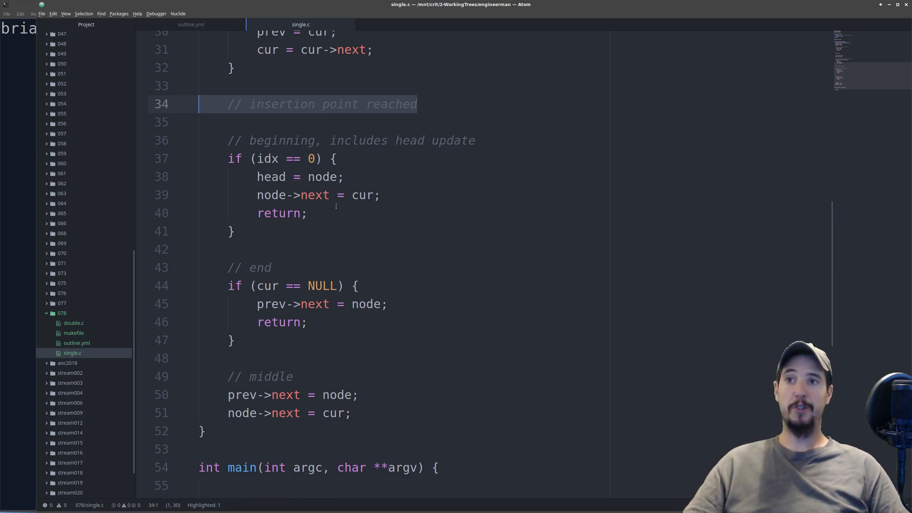
left_click(345, 177)
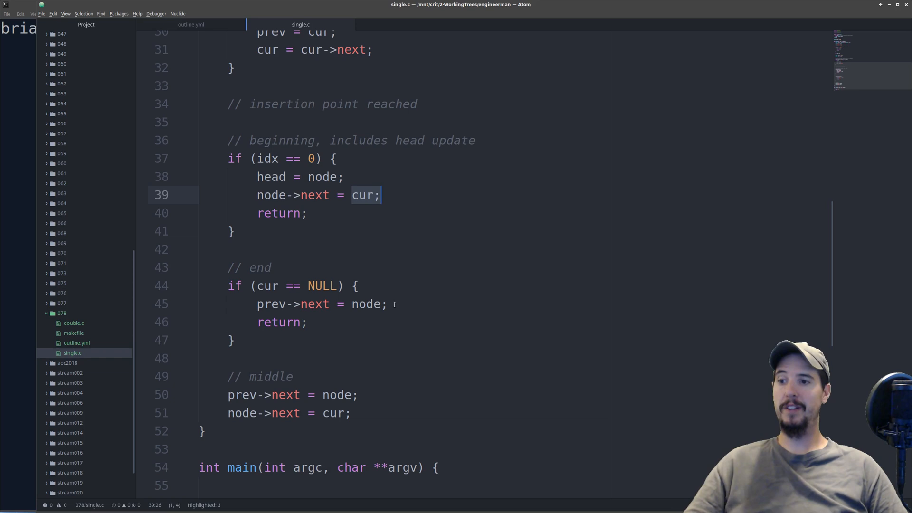
left_click(343, 304)
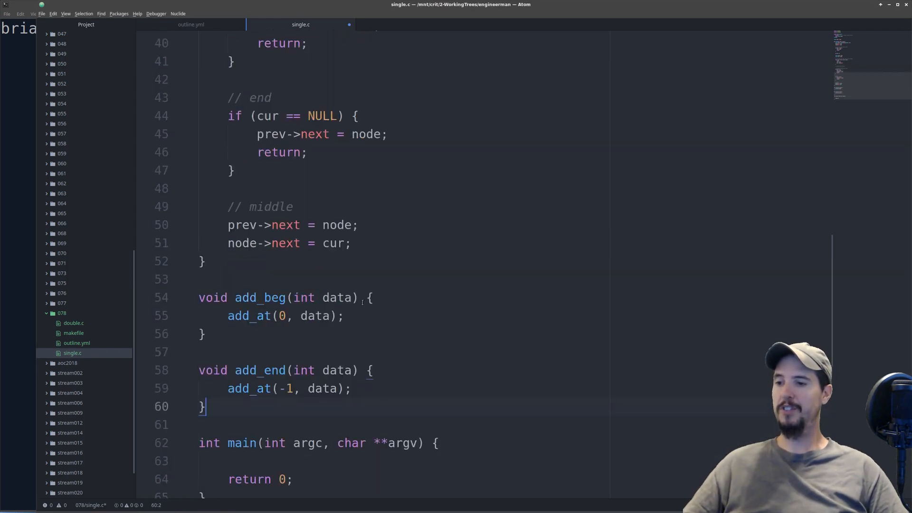
scroll("down", 3)
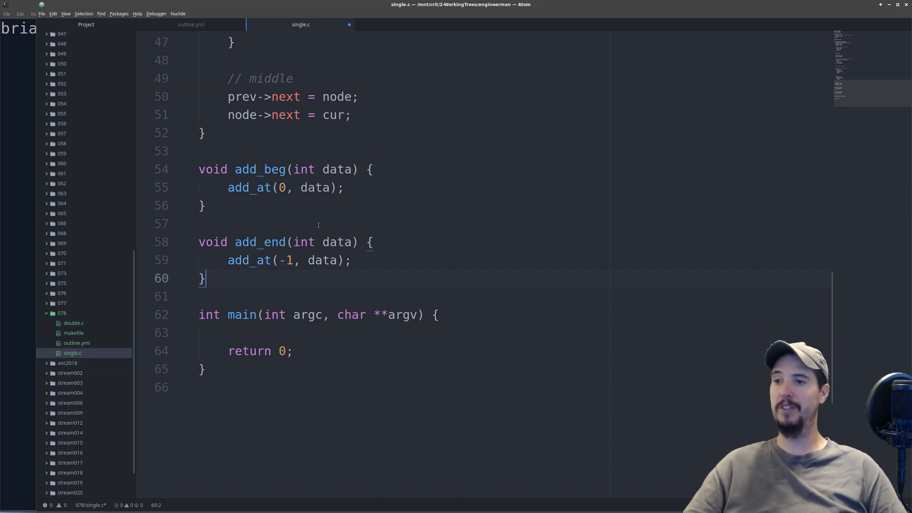
scroll("up", 3)
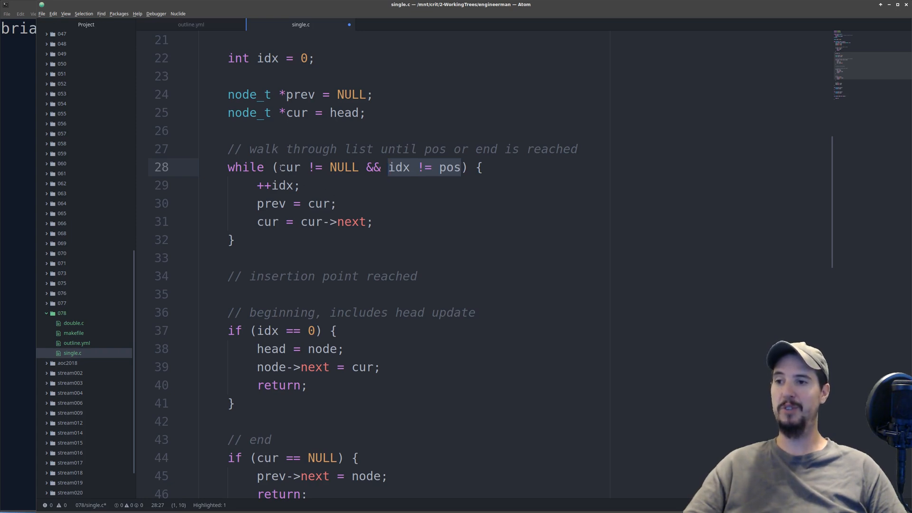
scroll("down", 3)
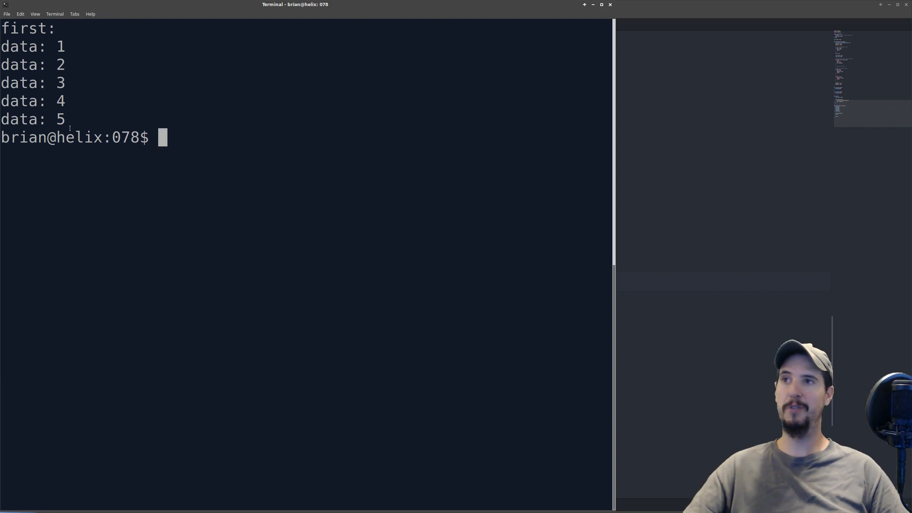
mouse_move(175, 273)
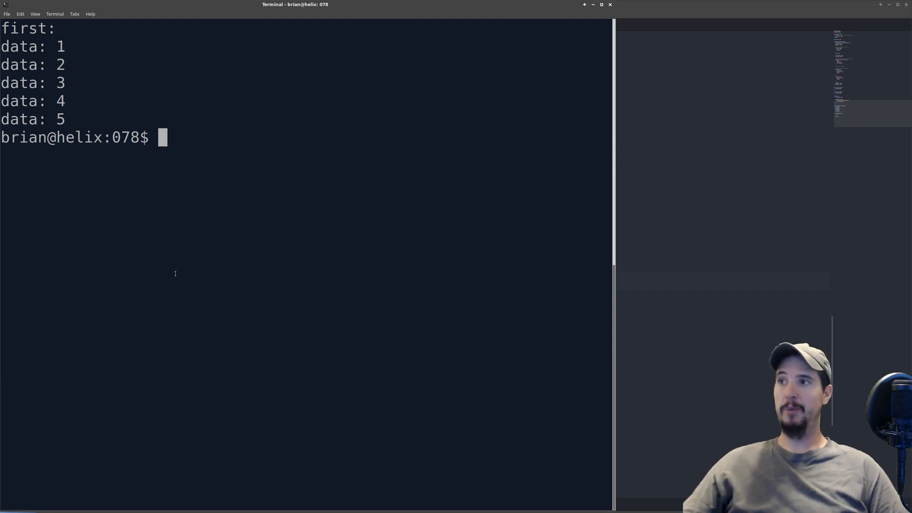
mouse_move(410, 227)
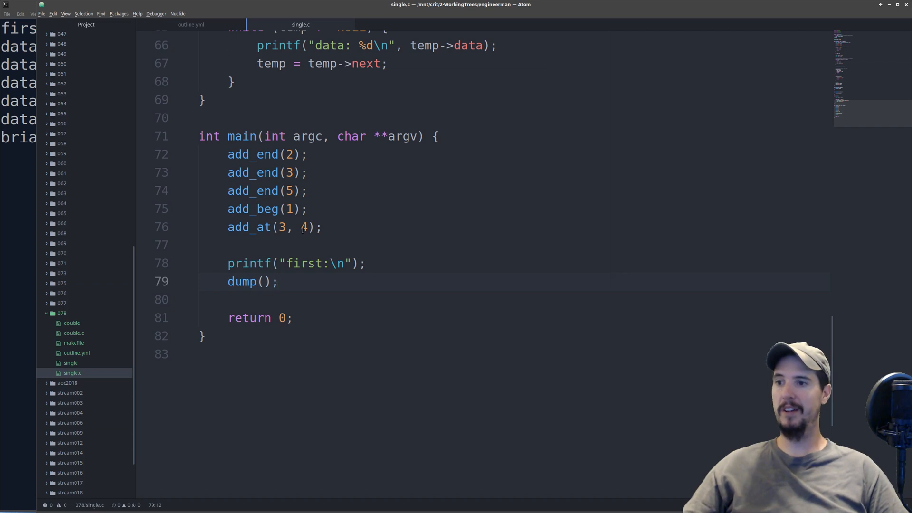
left_click(278, 282)
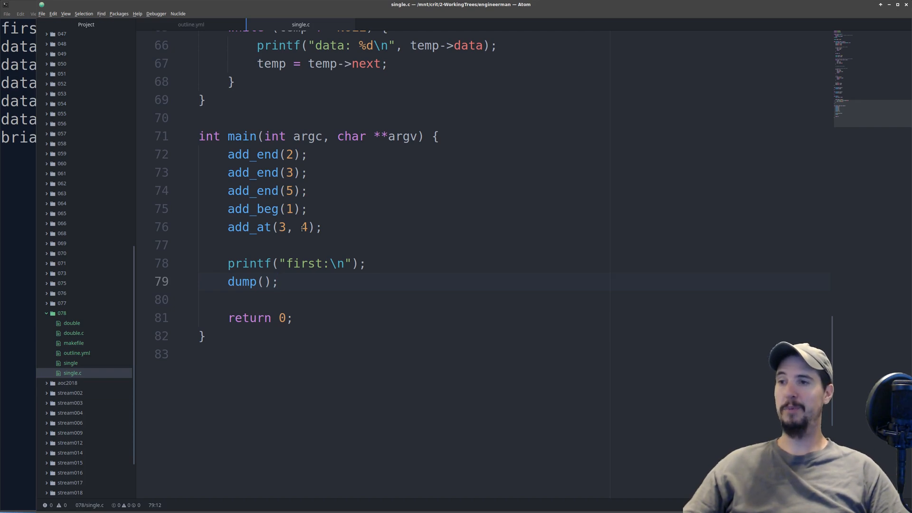
left_click(278, 281)
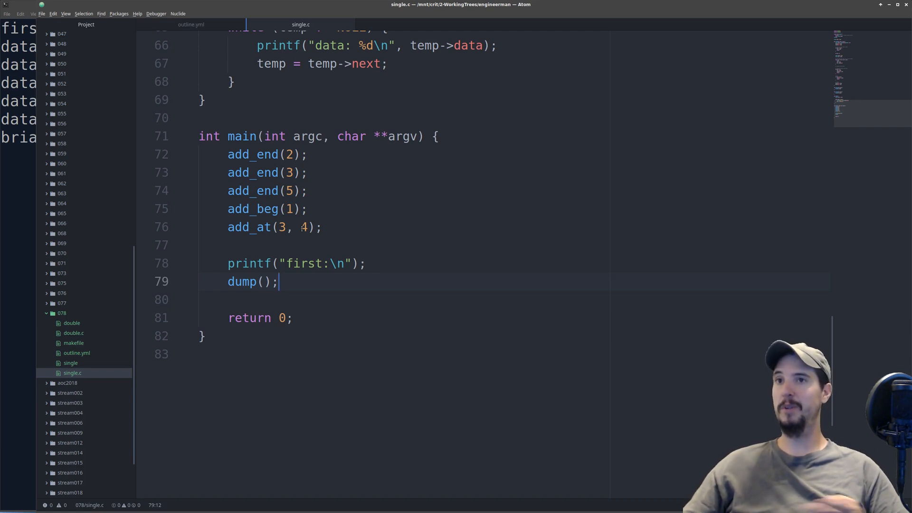
mouse_move(424, 185)
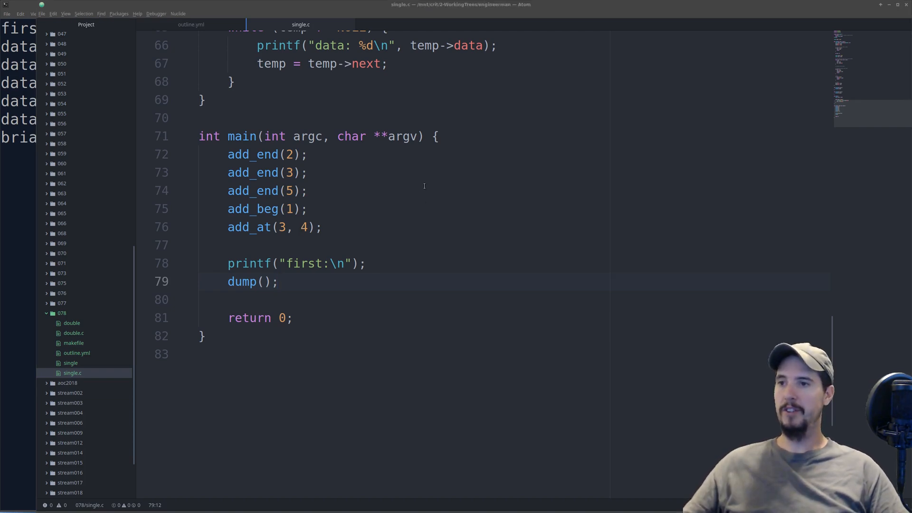
scroll("down", 3)
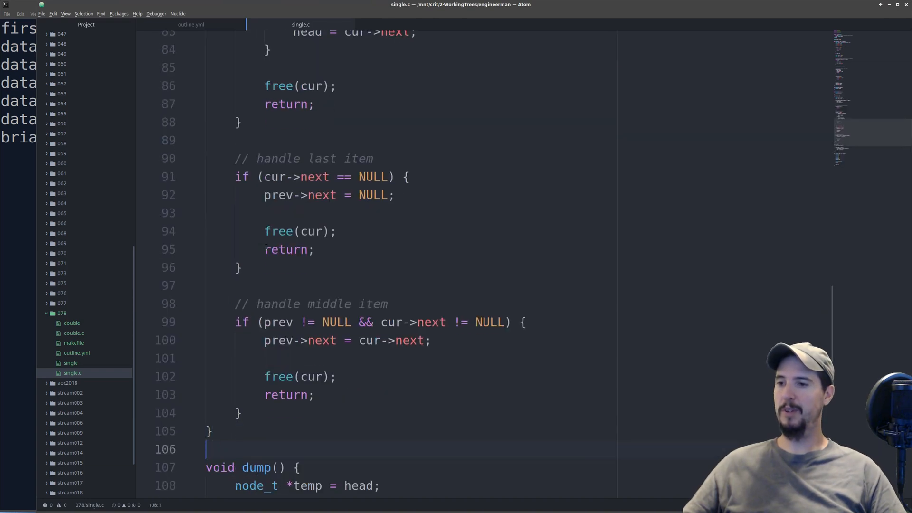
scroll("up", 3)
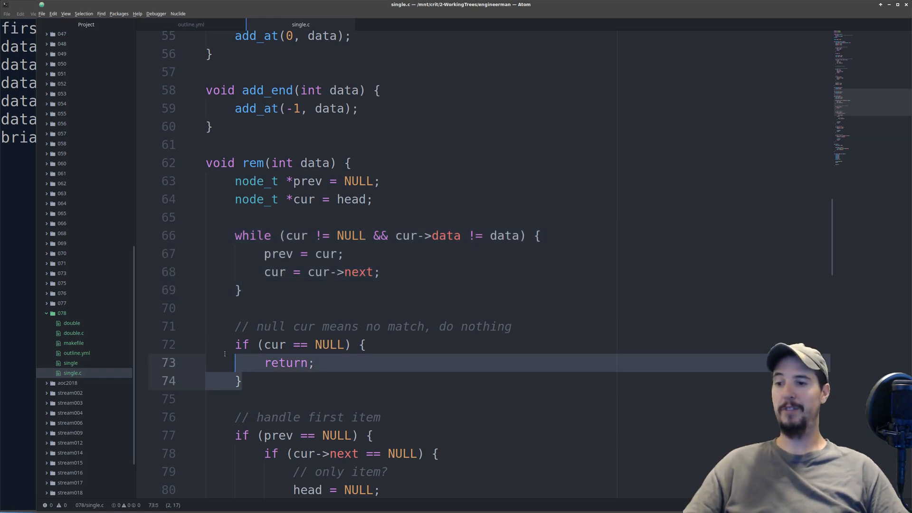
left_click(390, 345)
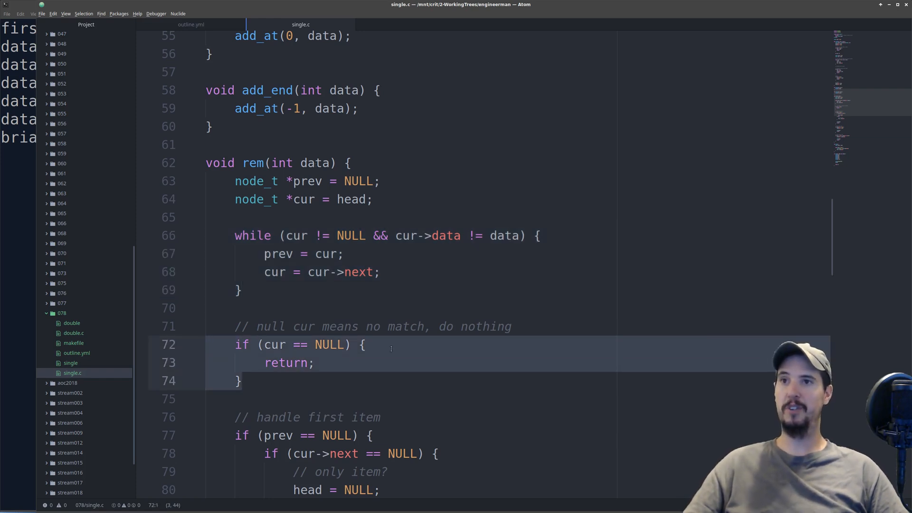
scroll("down", 3)
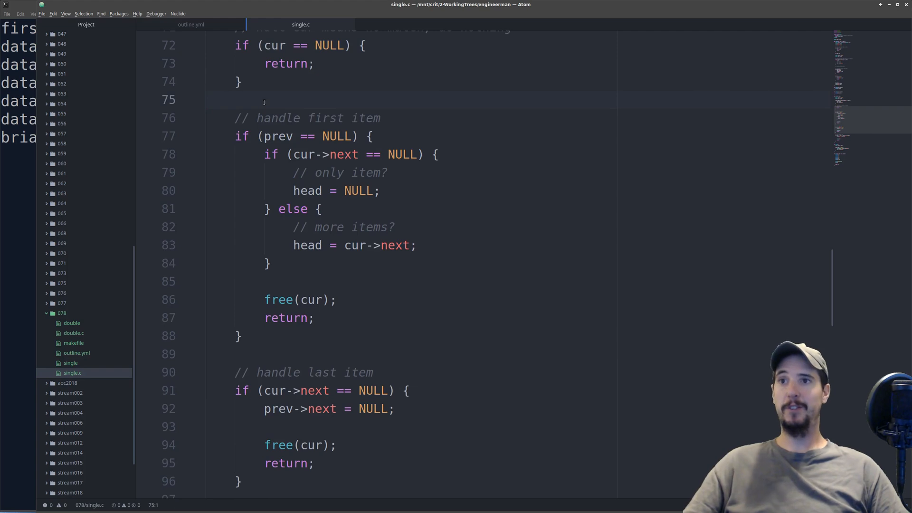
left_click(207, 98)
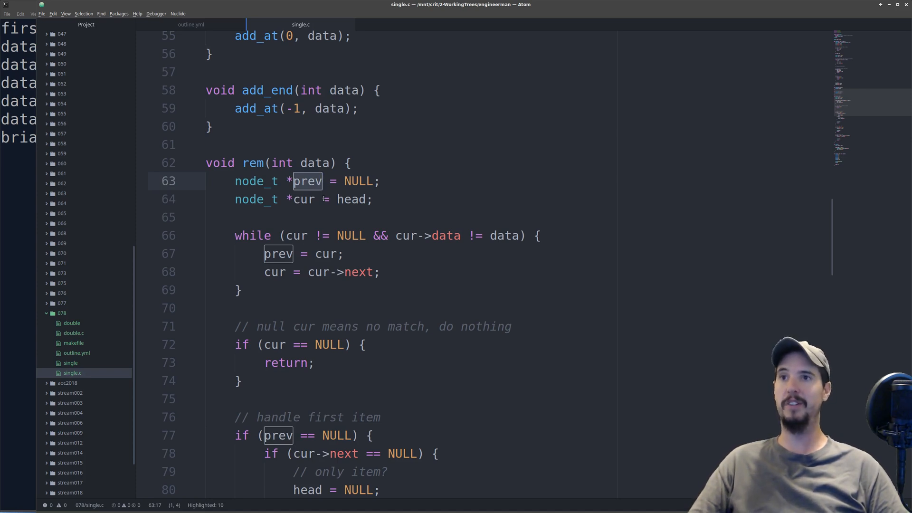
scroll("down", 3)
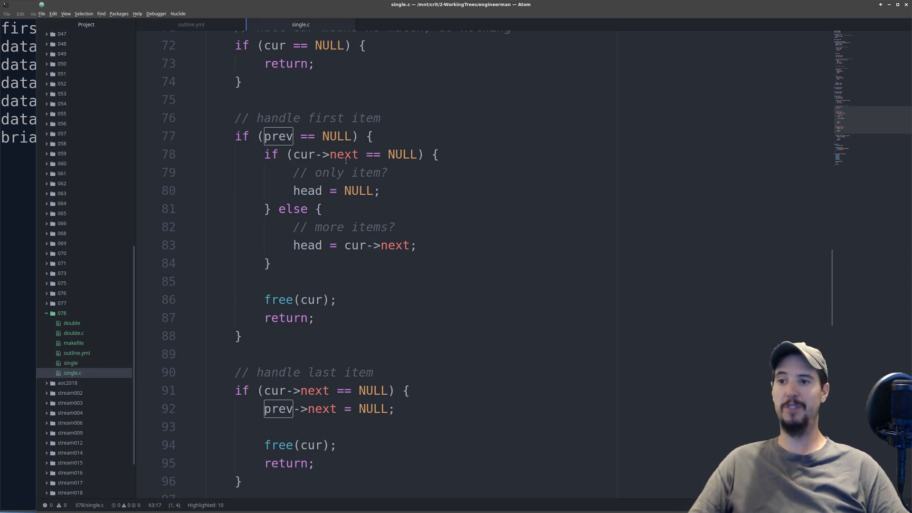
mouse_move(343, 162)
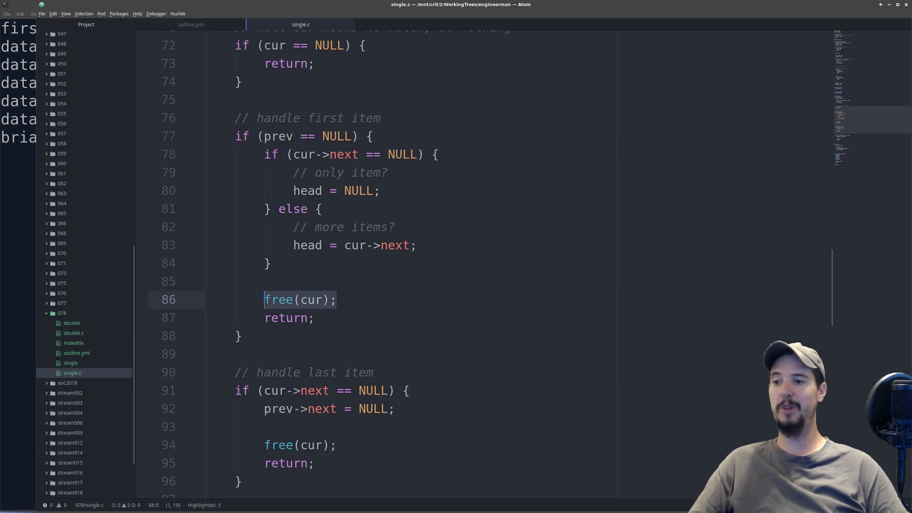
scroll("down", 3)
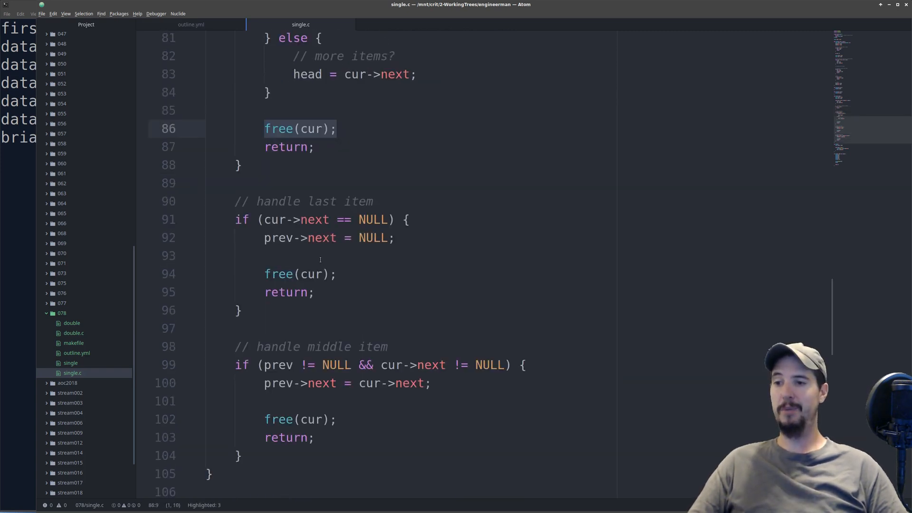
mouse_move(347, 253)
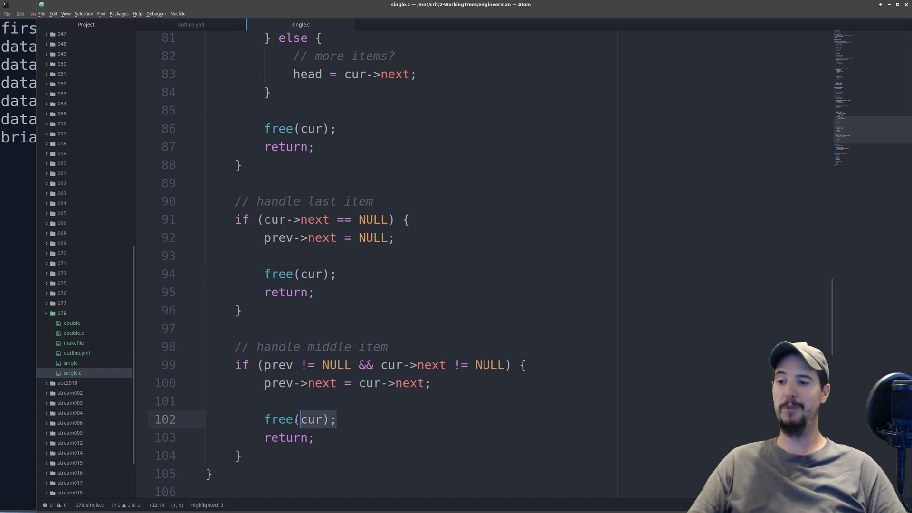
scroll("down", 3)
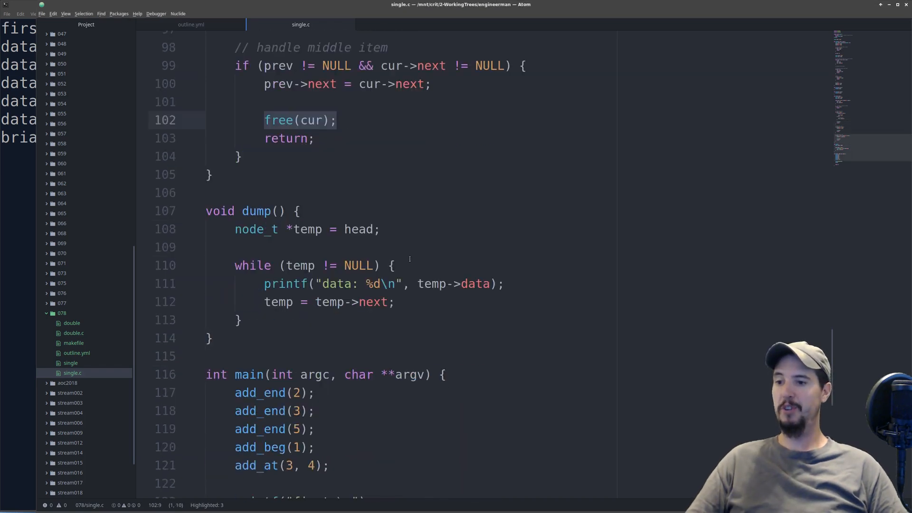
- Scroll to main and go to the rem(1) call before the second dump
scroll("down", 3)
type("rem(1);")
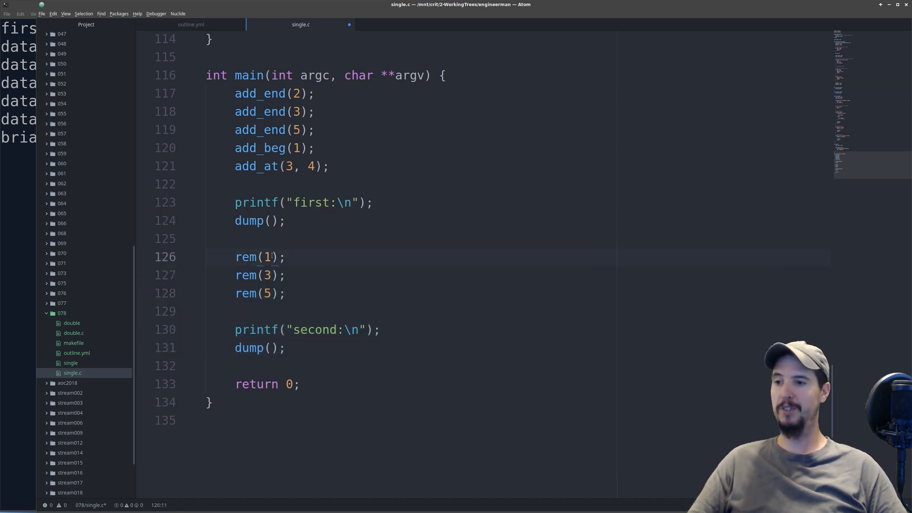
left_click(279, 257)
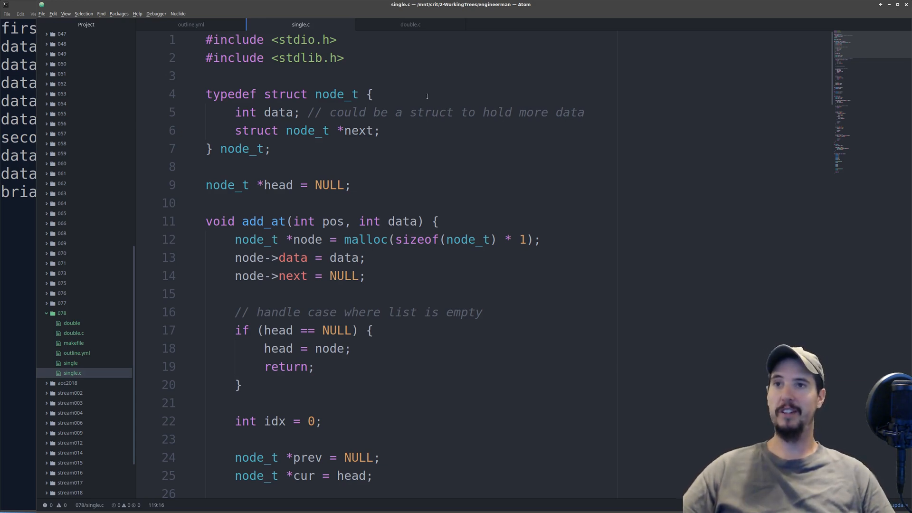
- Show double.c and highlight every use of next in add_at
left_click(410, 24)
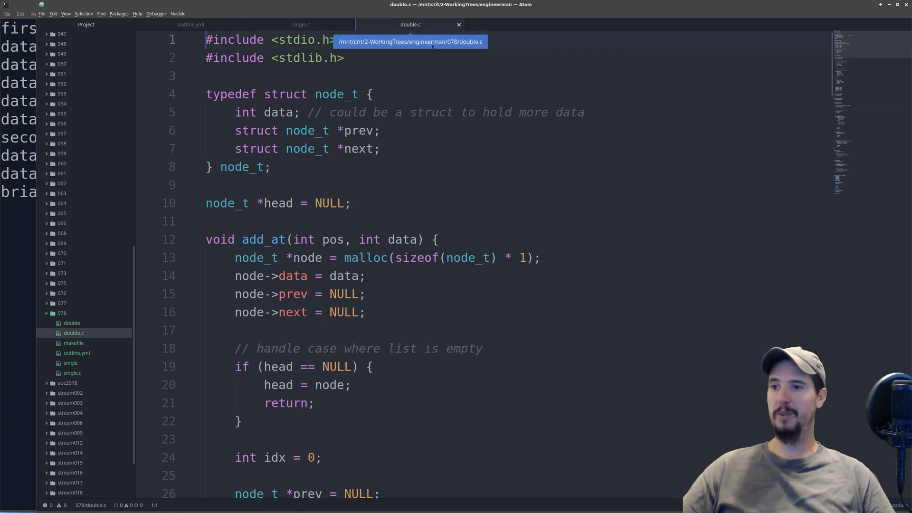
mouse_move(378, 131)
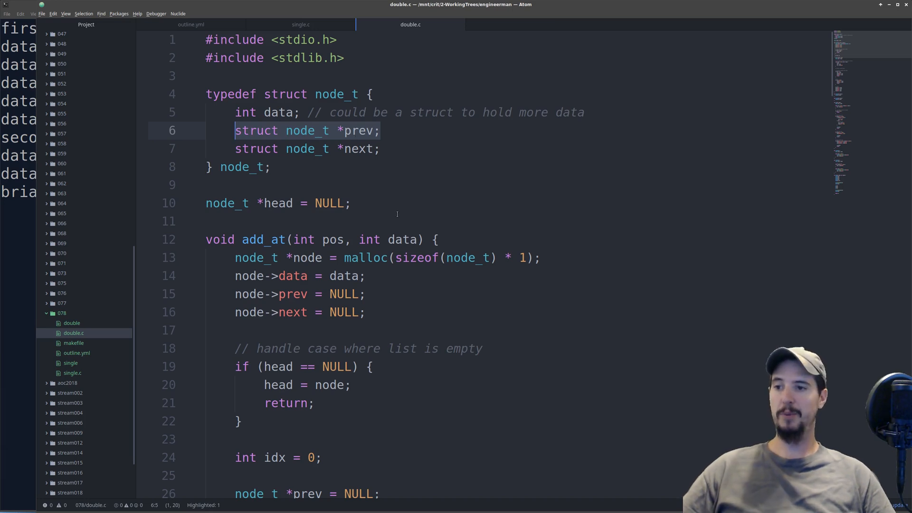
scroll("down", 3)
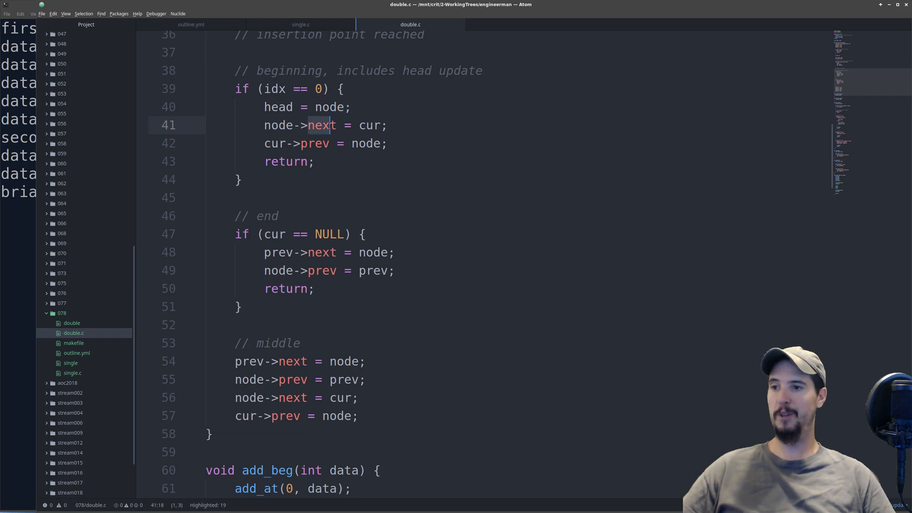
double_click(321, 125)
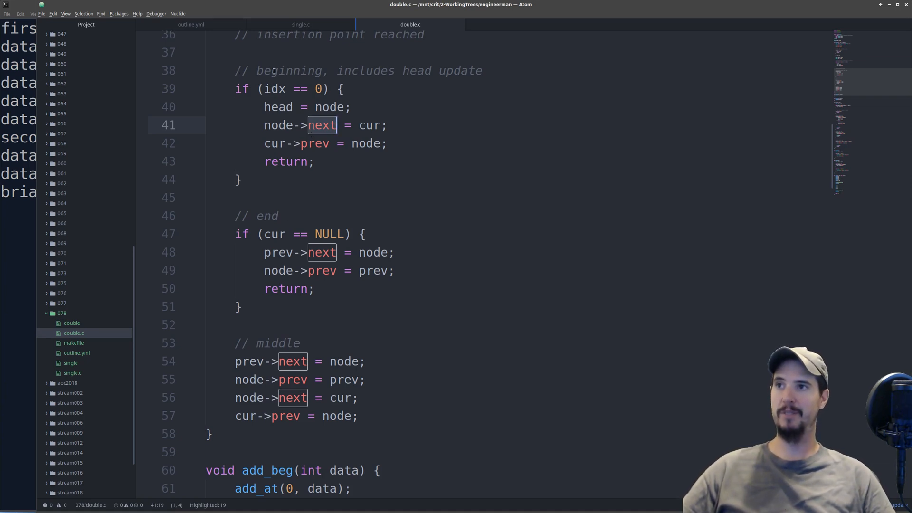
scroll("down", 3)
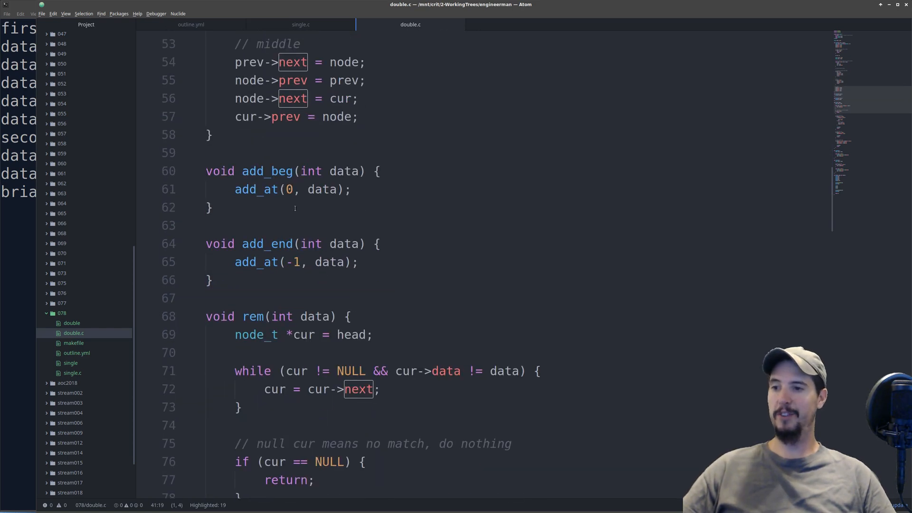
scroll("down", 3)
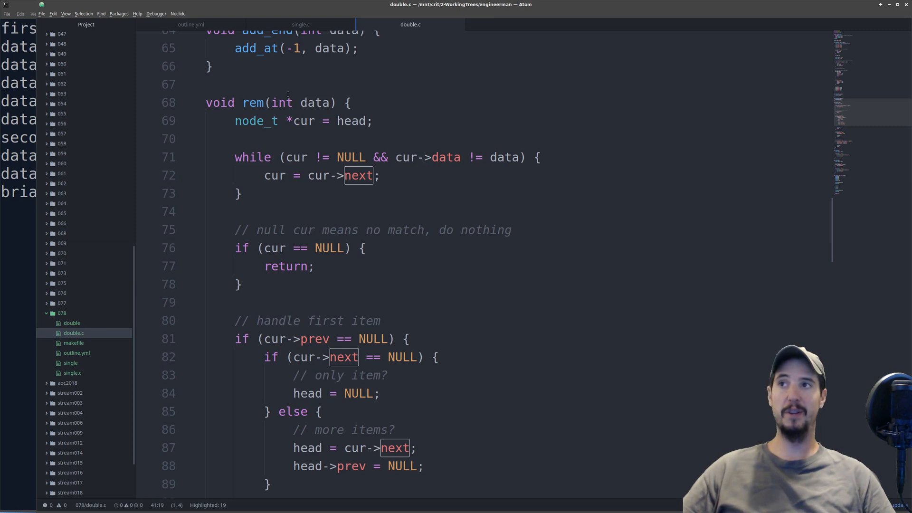
scroll("down", 3)
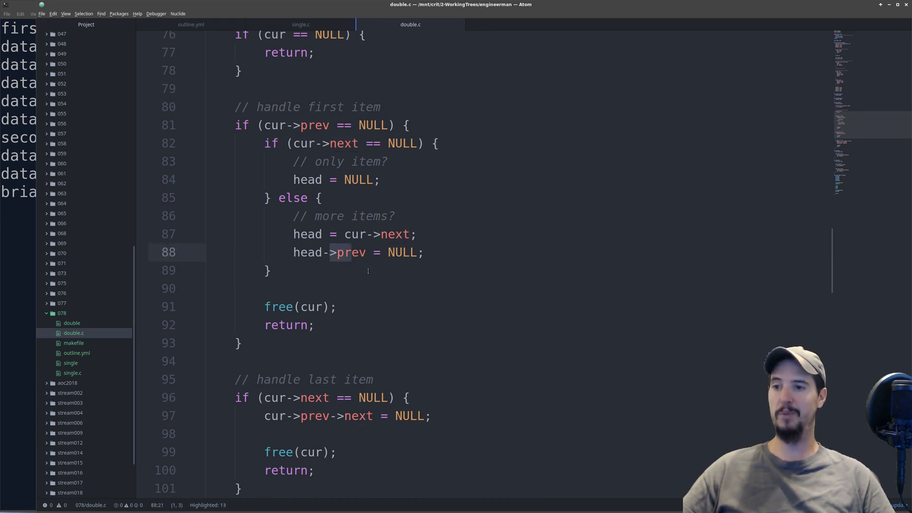
scroll("down", 3)
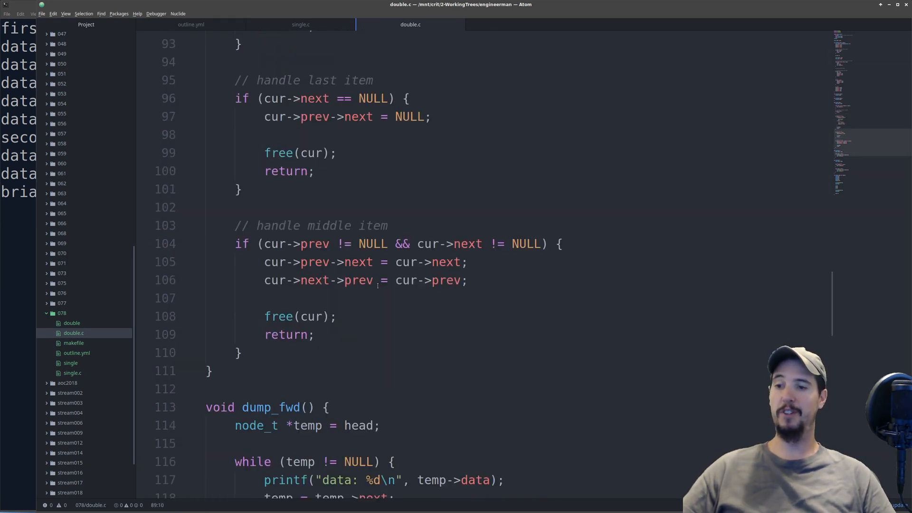
scroll("down", 3)
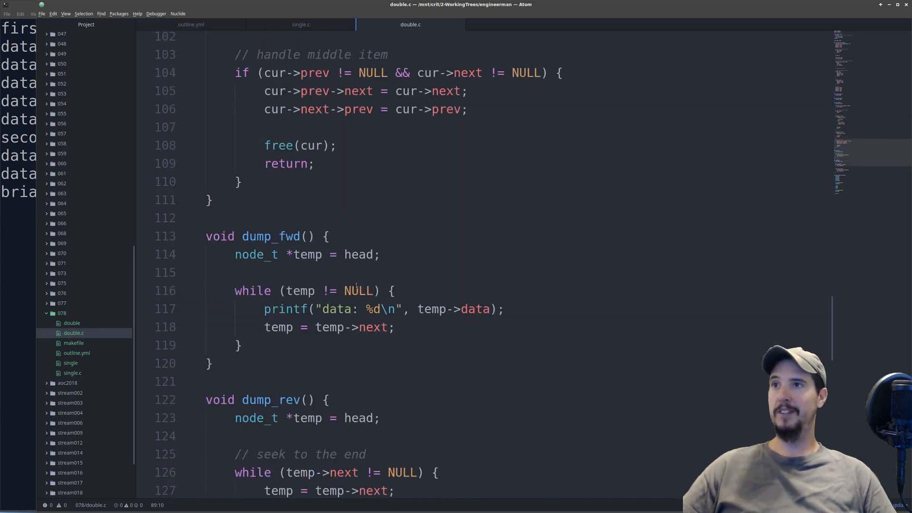
scroll("down", 3)
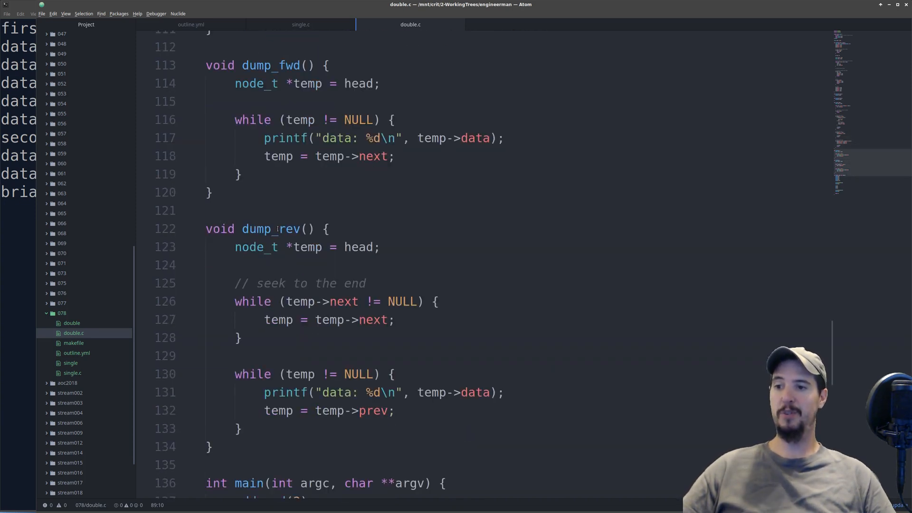